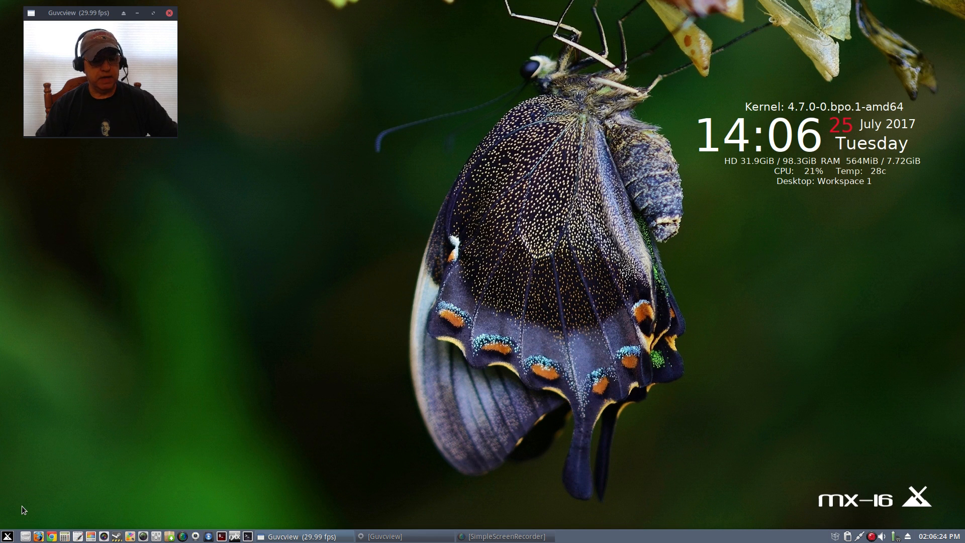
pyautogui.moveTo(532, 302)
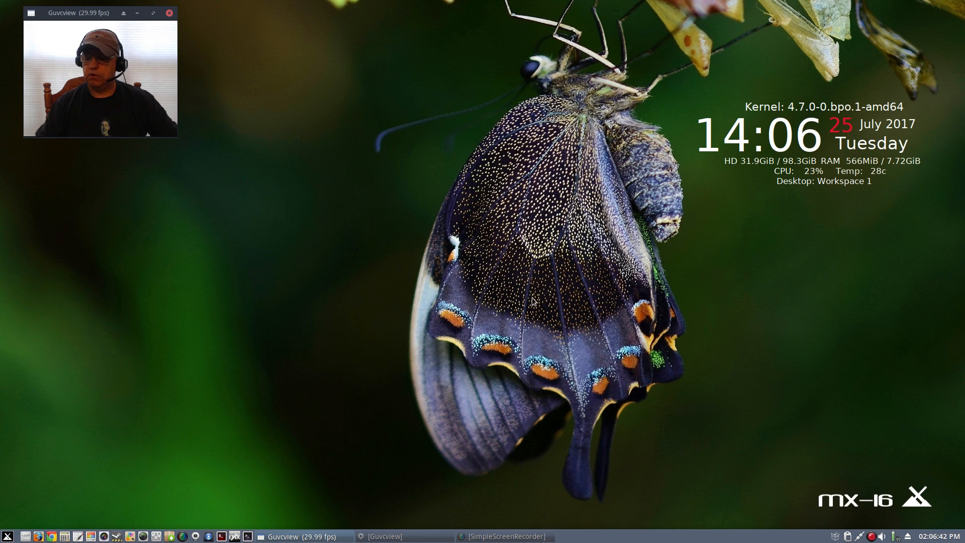
pyautogui.moveTo(262, 280)
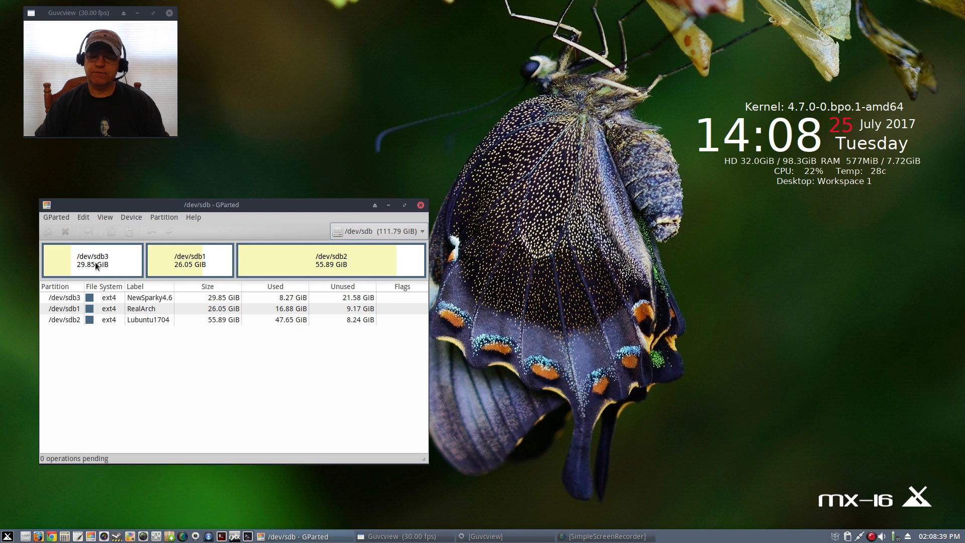
pyautogui.moveTo(185, 278)
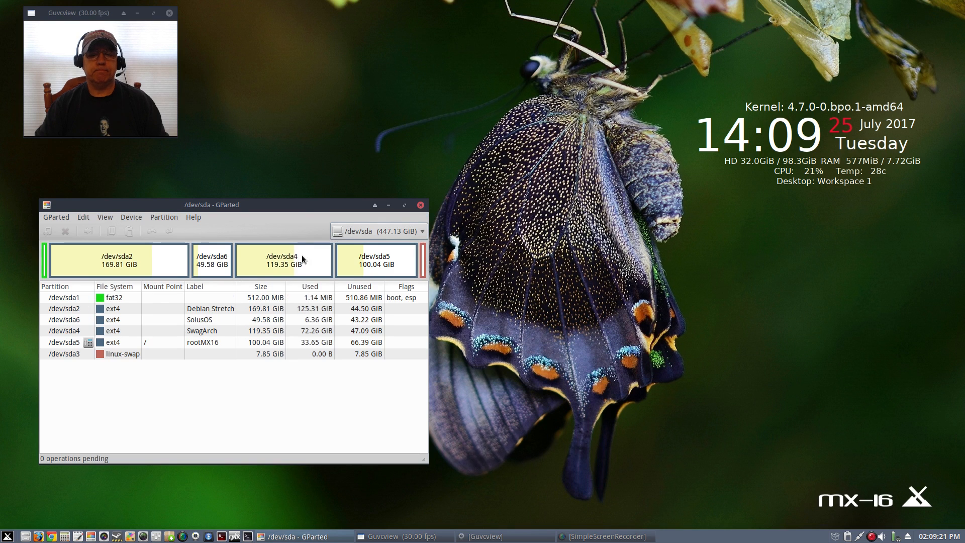
pyautogui.moveTo(192, 310)
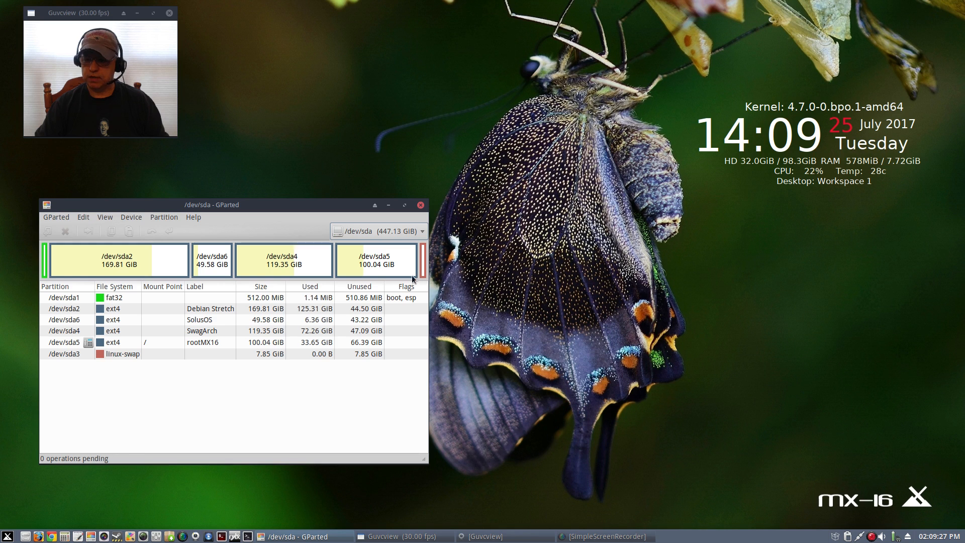
pyautogui.moveTo(397, 220)
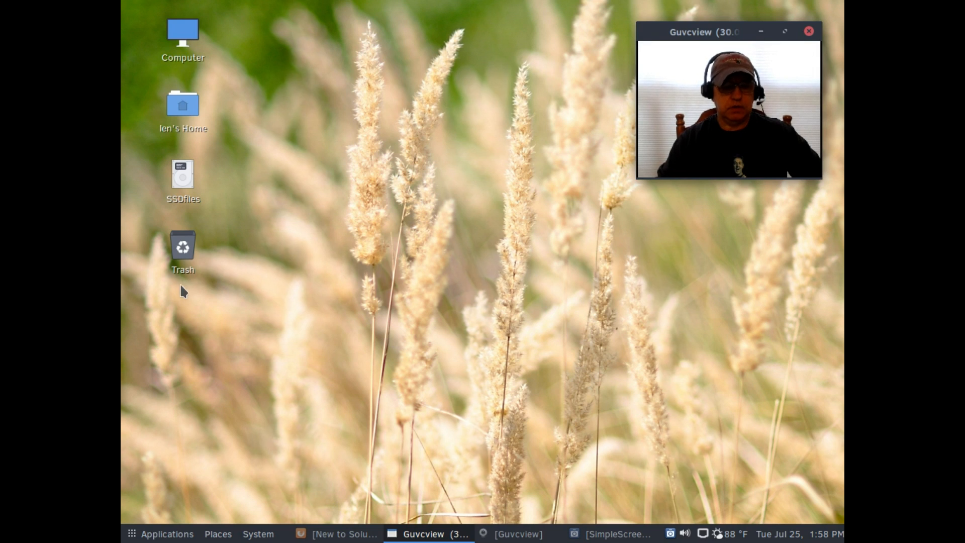
pyautogui.moveTo(198, 346)
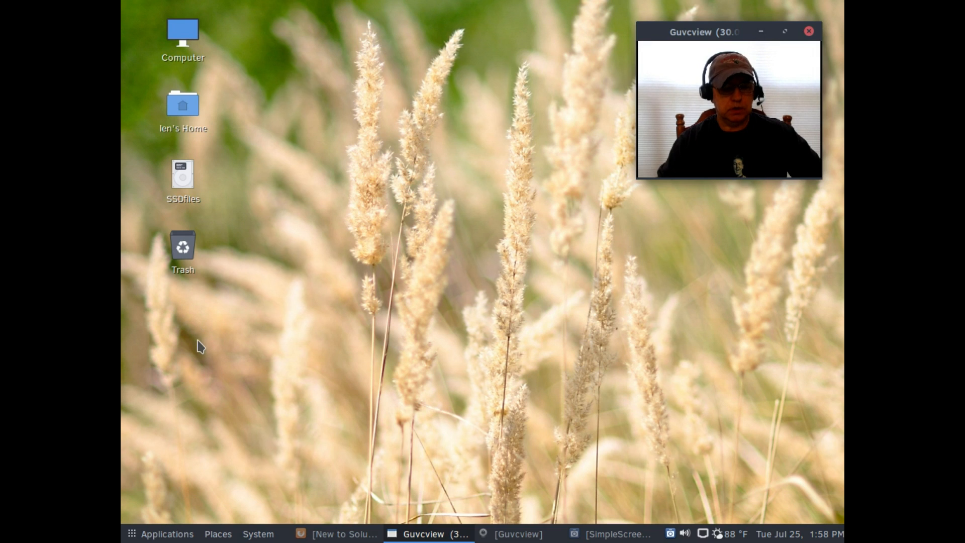
# Step: Boot into Solus and open the 'New to Solus, need some help please' forum thread in Firefox
pyautogui.click(337, 534)
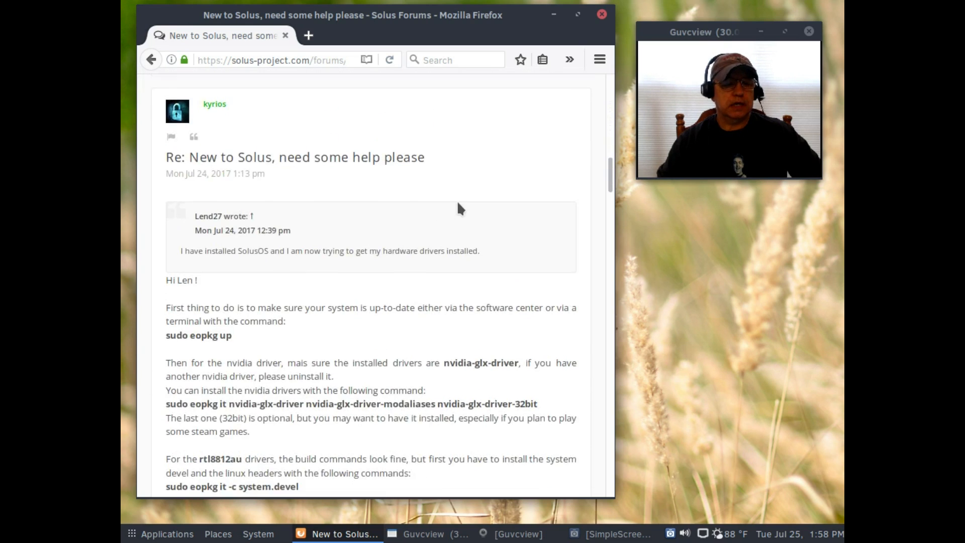
pyautogui.scroll(-3)
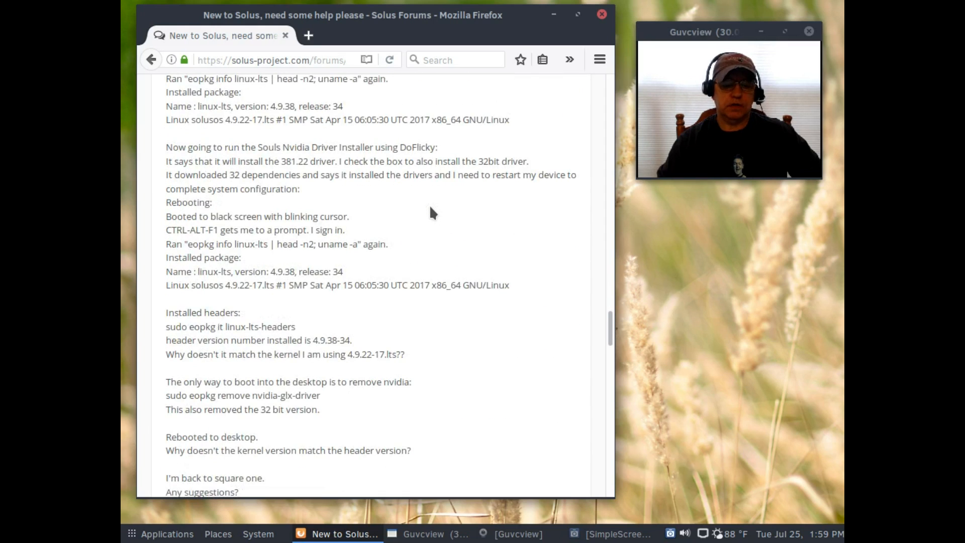
pyautogui.scroll(-3)
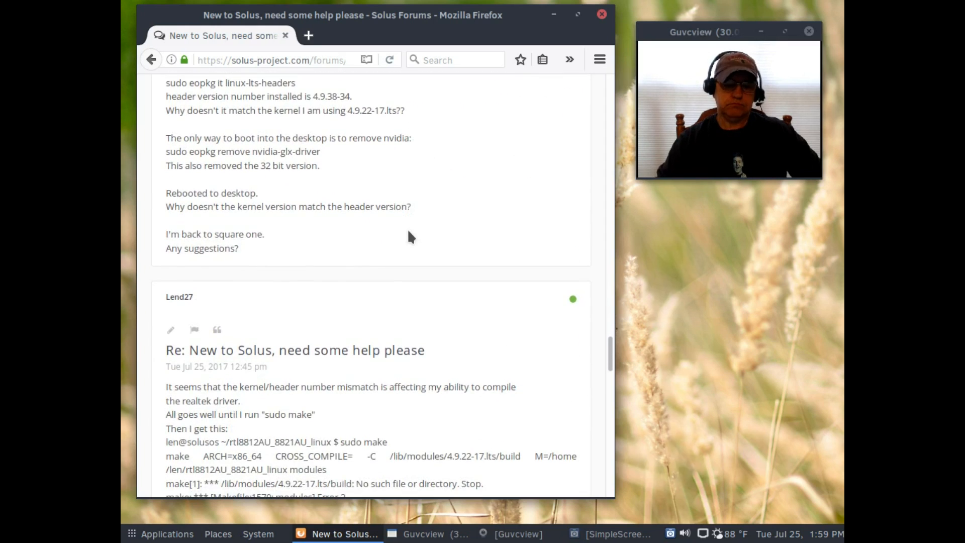
pyautogui.scroll(-3)
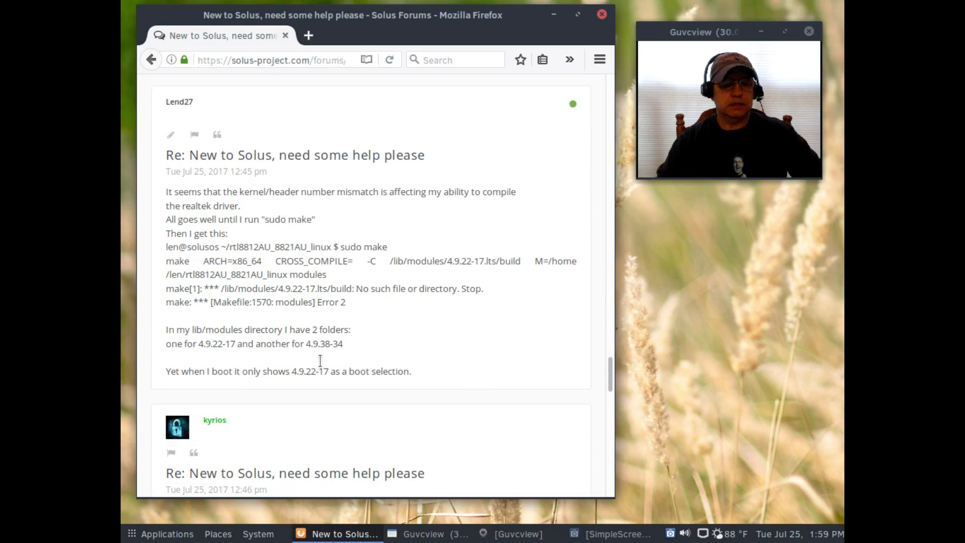
pyautogui.moveTo(384, 286)
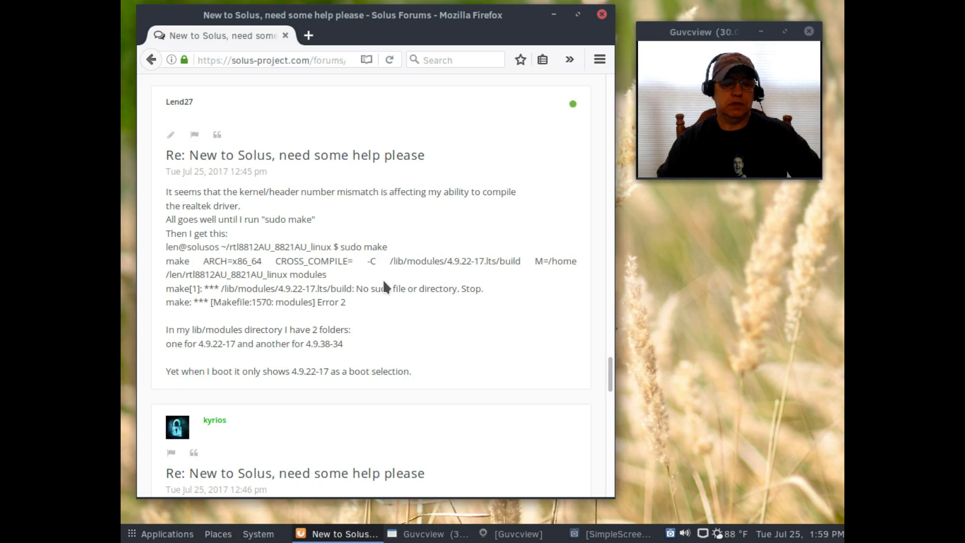
pyautogui.moveTo(486, 278)
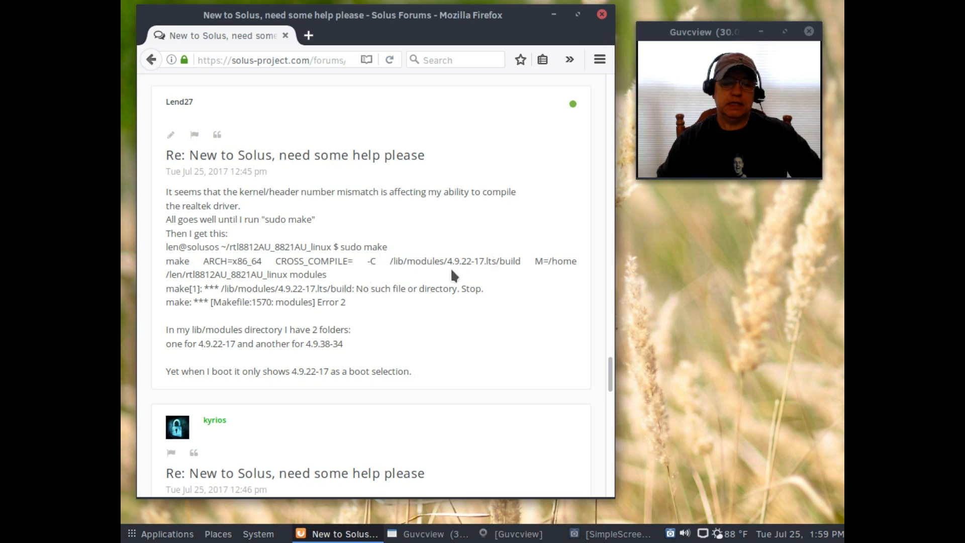
pyautogui.moveTo(385, 275)
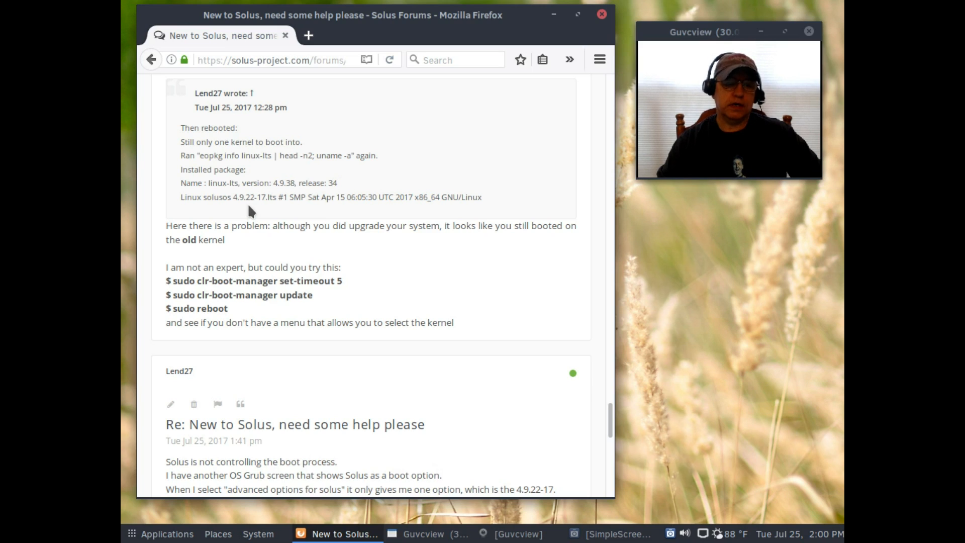
# Step: Scroll to the thread's end, then back up to the first reply's nvidia and rtl8812au commands
pyautogui.scroll(-3)
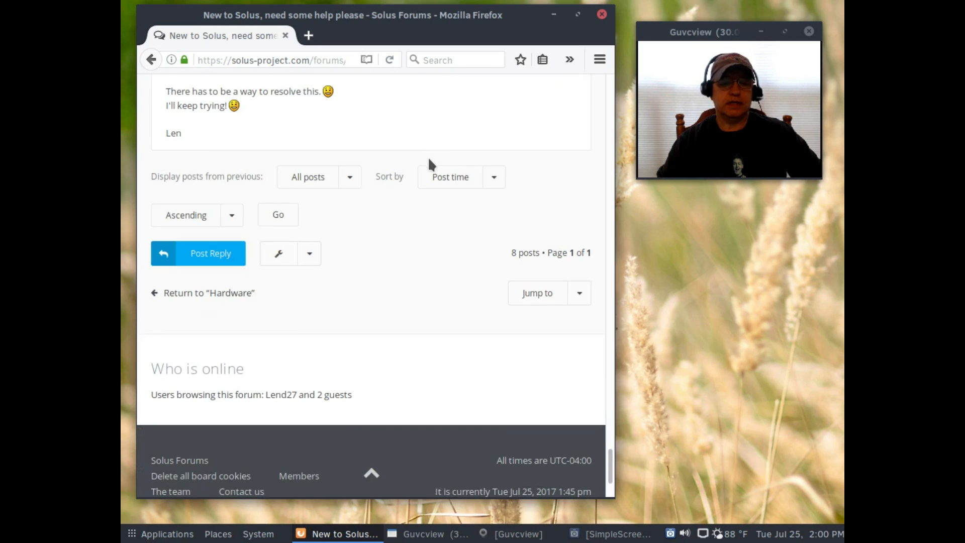
pyautogui.scroll(3)
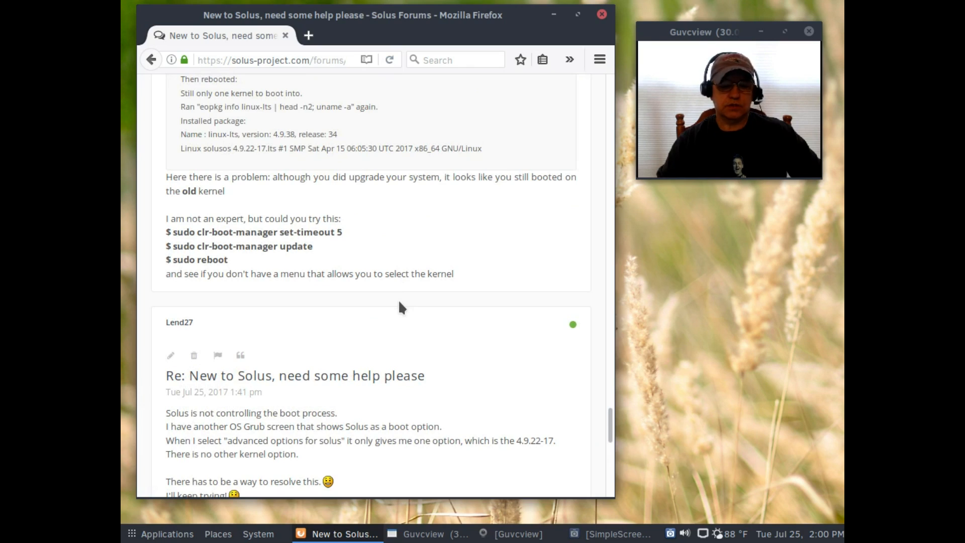
pyautogui.scroll(3)
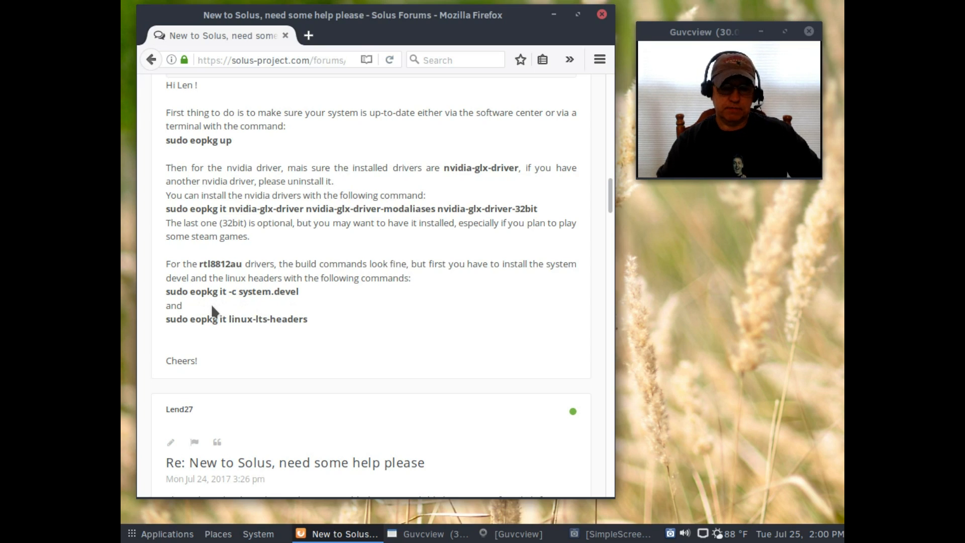
pyautogui.moveTo(286, 348)
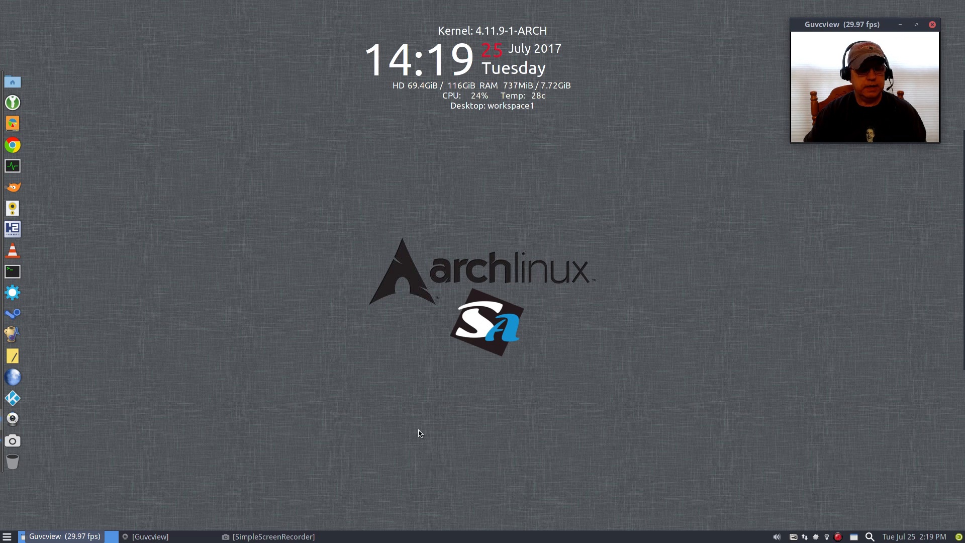
pyautogui.moveTo(484, 370)
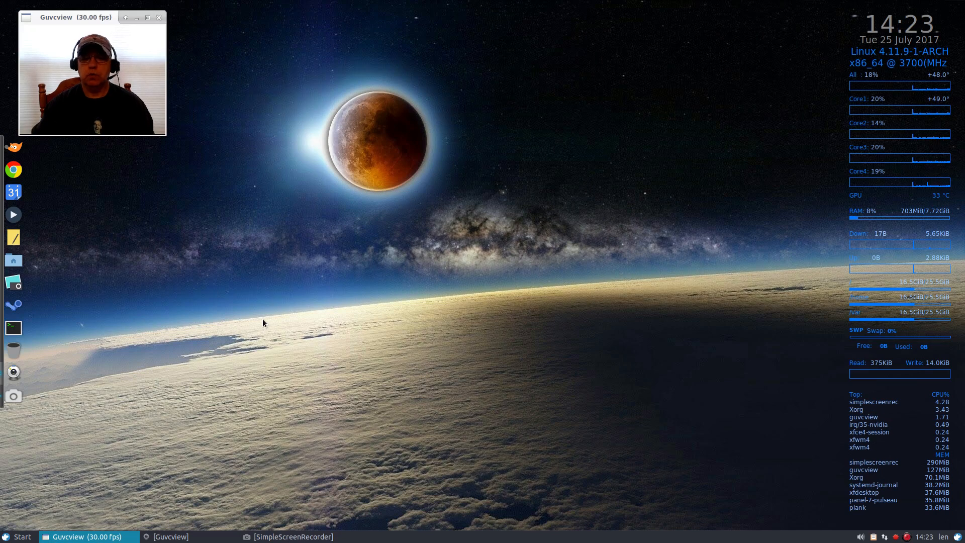
pyautogui.moveTo(493, 266)
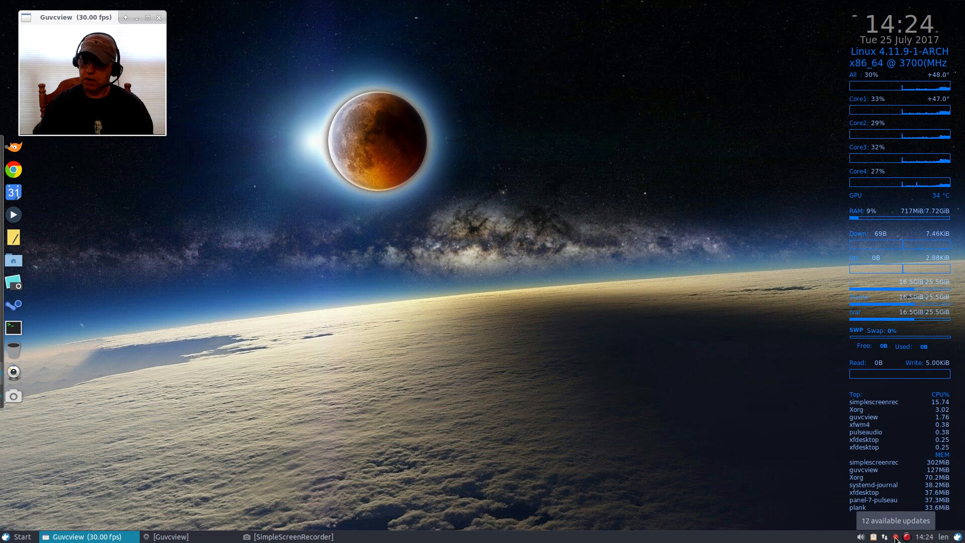
pyautogui.click(895, 520)
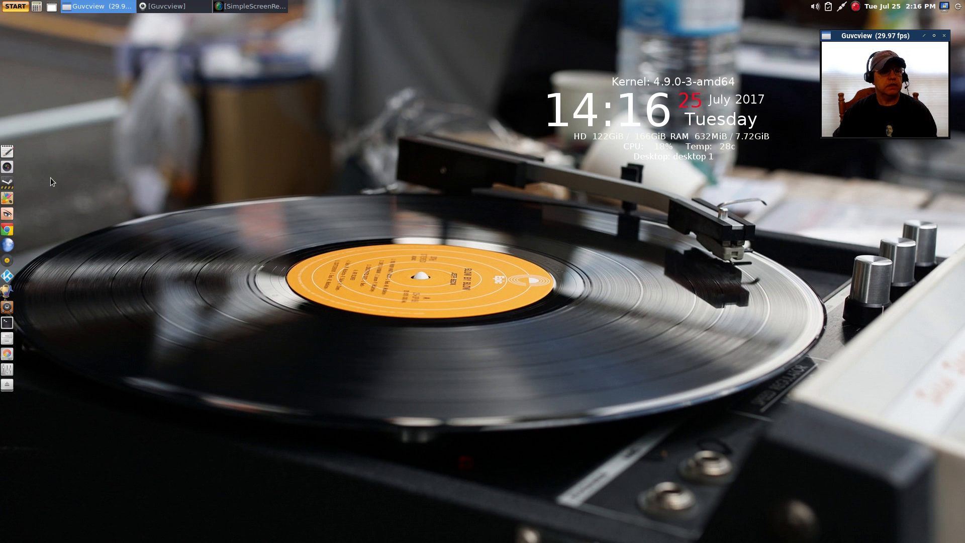
# Step: Open the Debian Stretch START menu and show the System Tools submenu of terminals and file managers
pyautogui.click(16, 6)
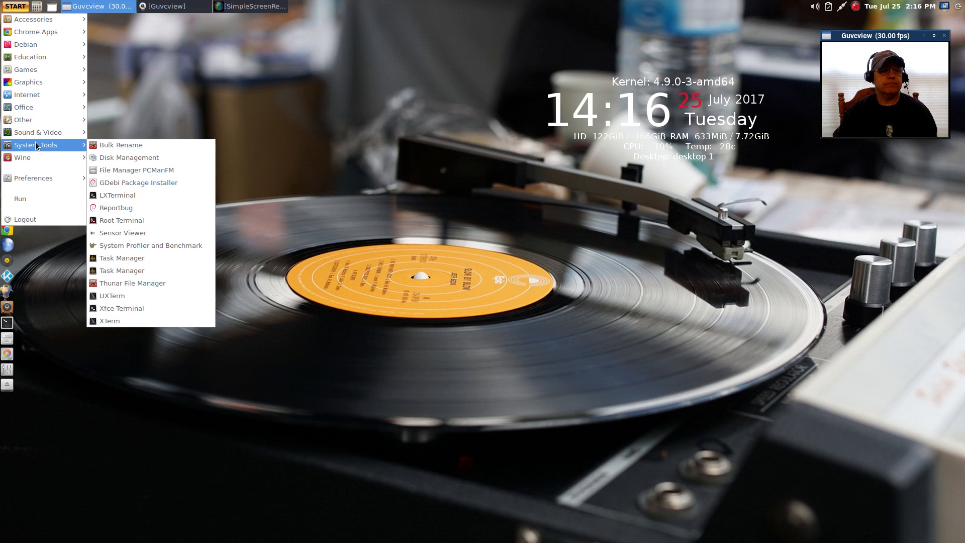